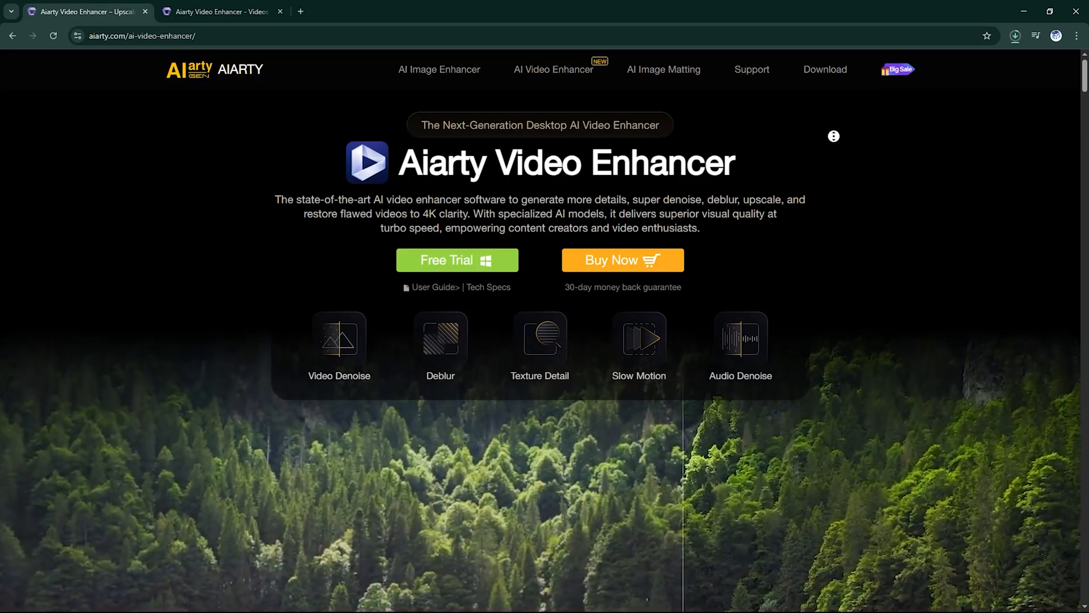
Scroll the aiarty.com AI Video Enhancer page past the feature cards to the technology statistics.
scroll(down, 3)
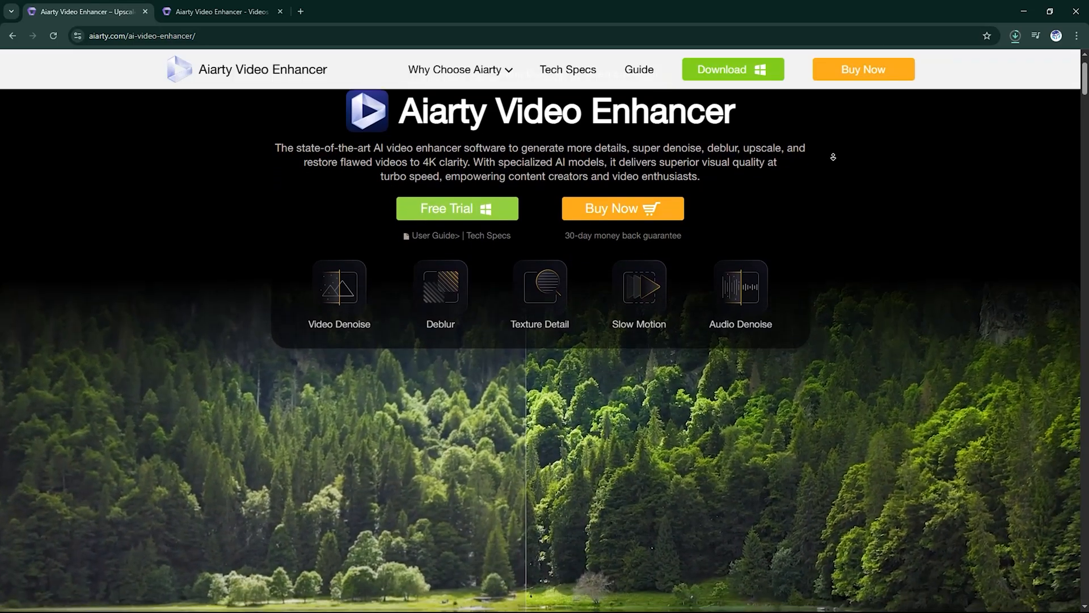
scroll(down, 3)
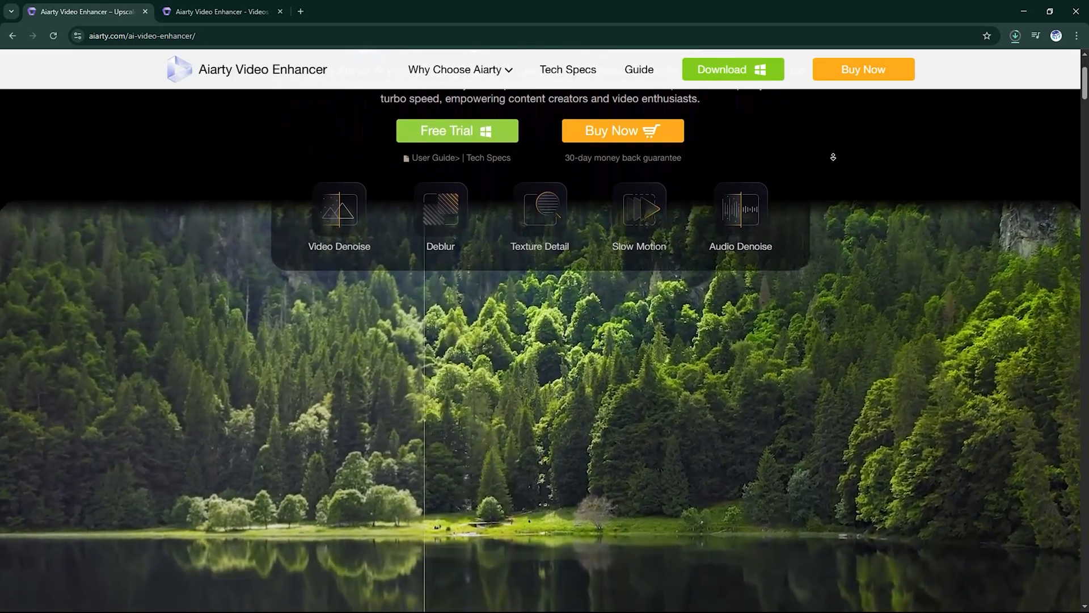
scroll(down, 3)
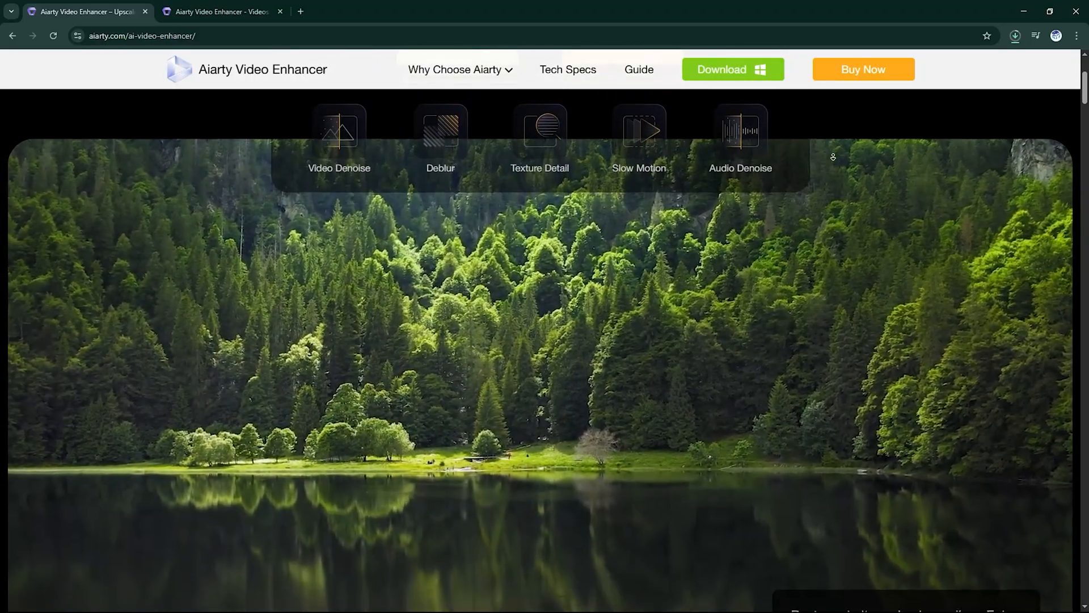
scroll(down, 3)
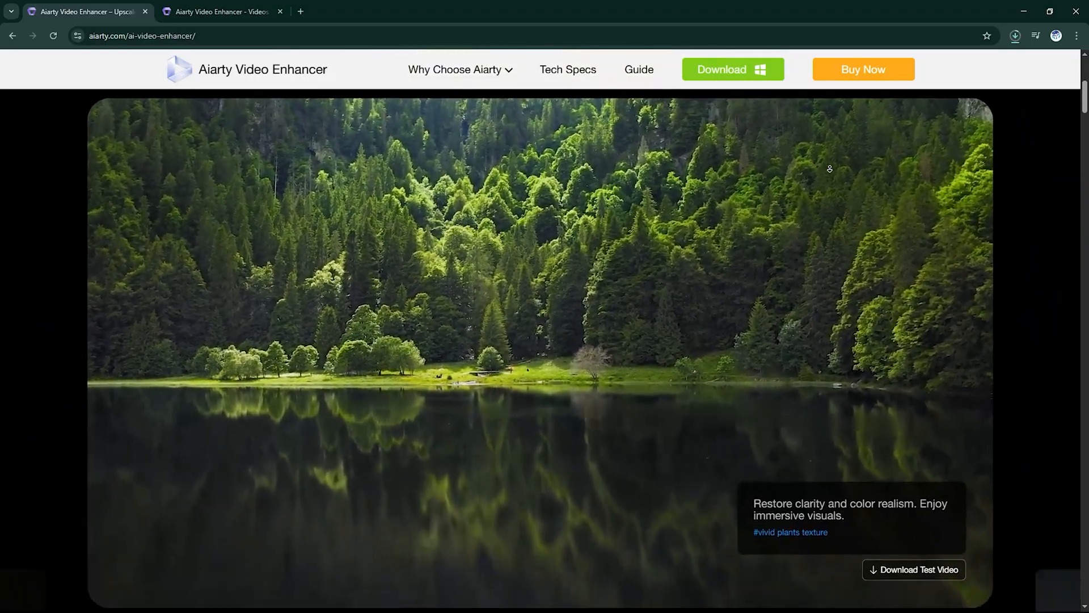
scroll(down, 3)
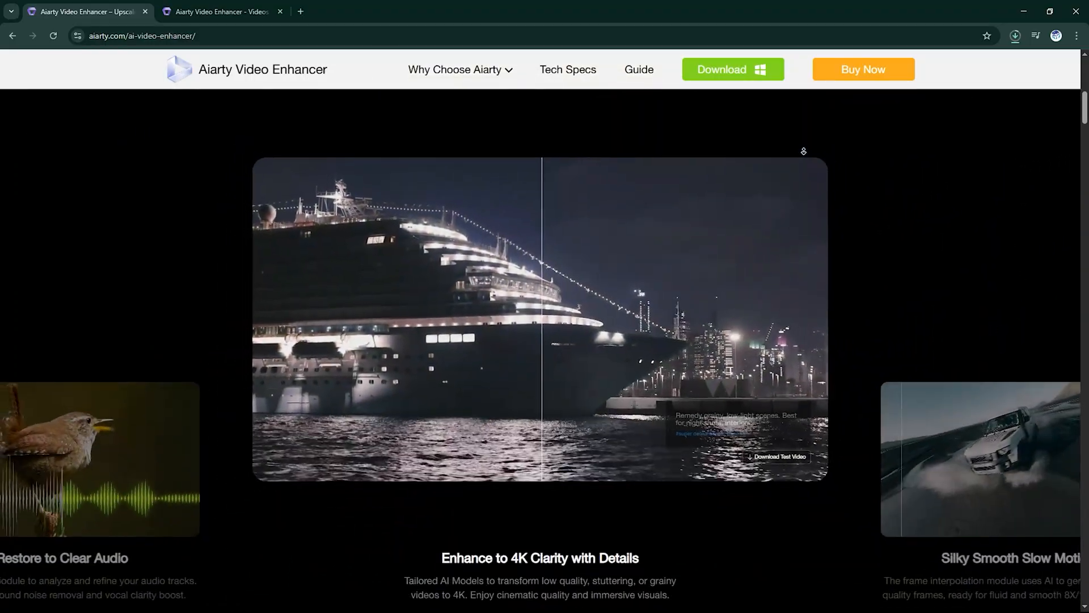
scroll(down, 3)
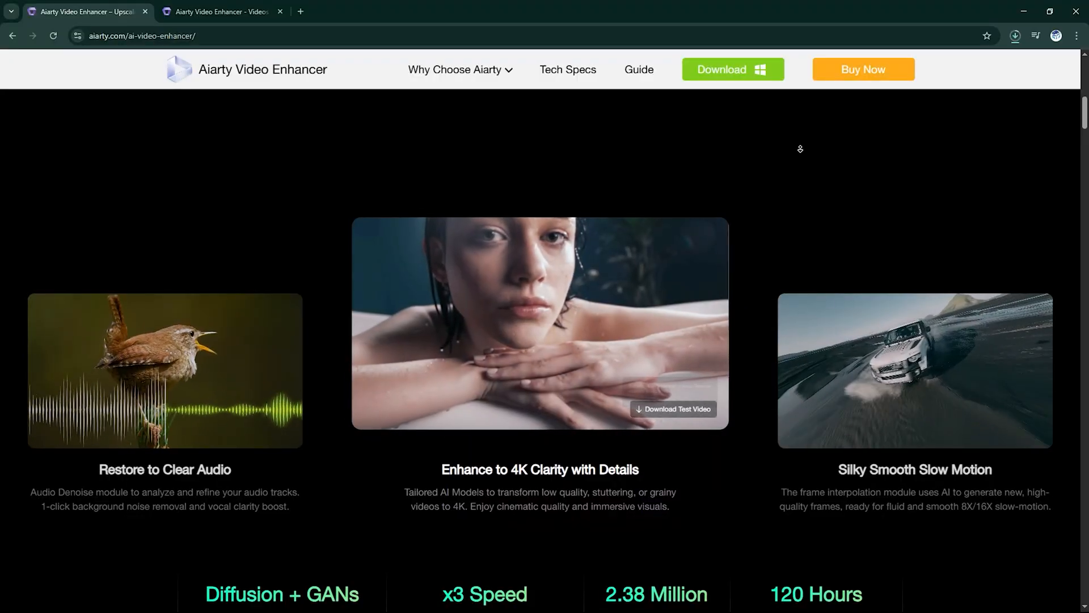
scroll(down, 3)
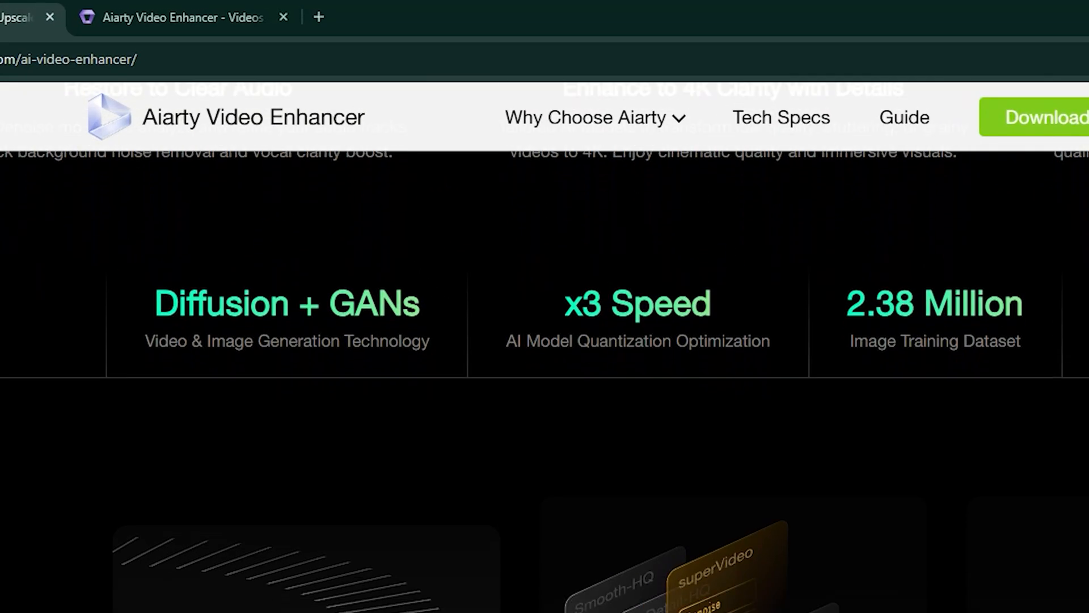
scroll(down, 3)
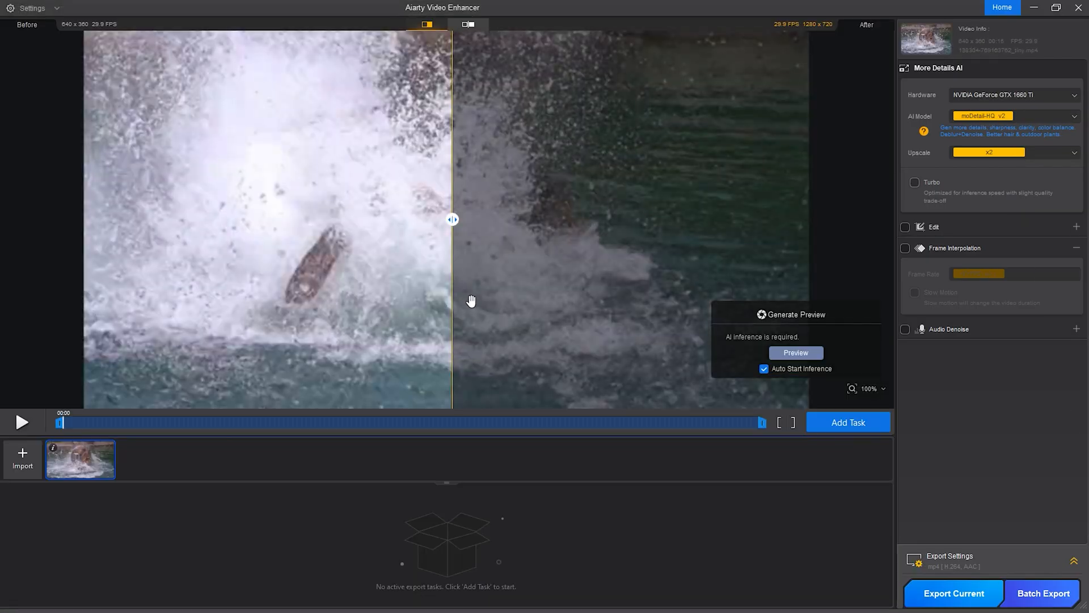
Zoom the elephant clip preview out and drag the before/after split line.
scroll(down, 3)
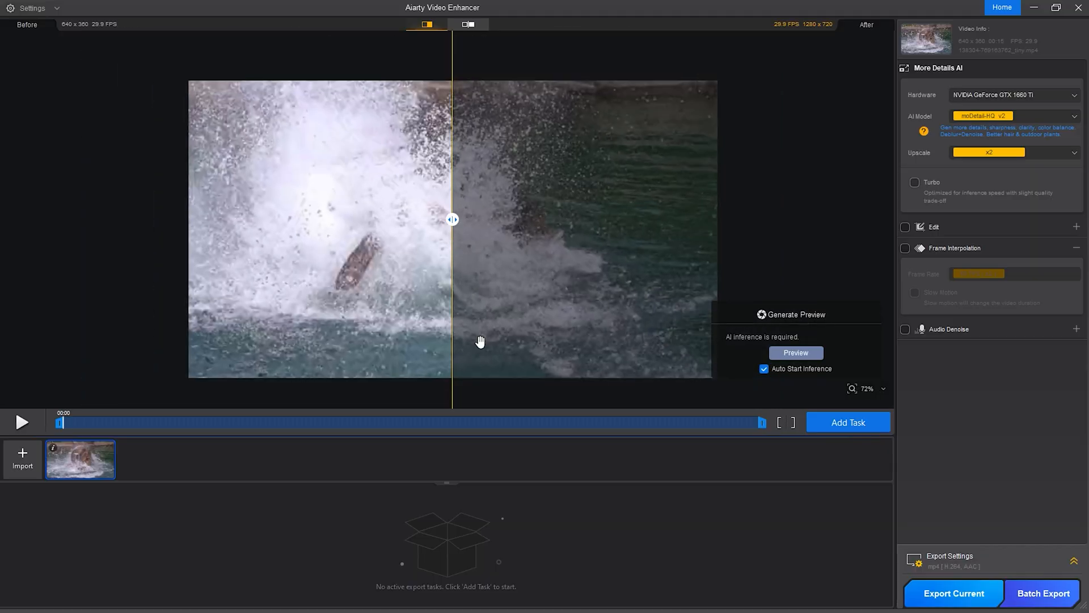
drag(452, 220, 341, 220)
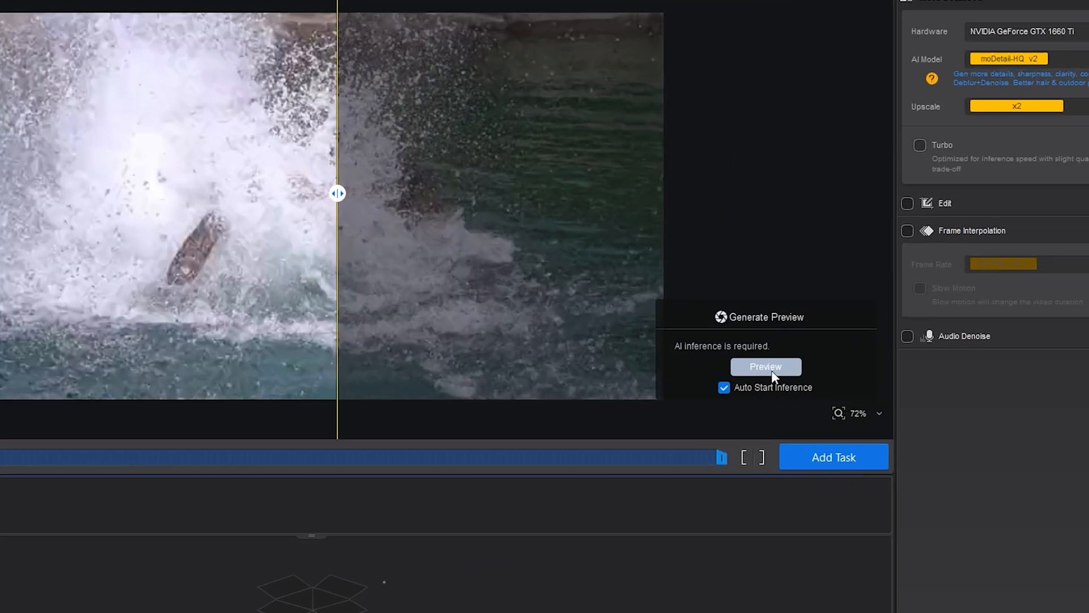
Generate the AI preview and shift the before/after split across the elephant.
click(764, 366)
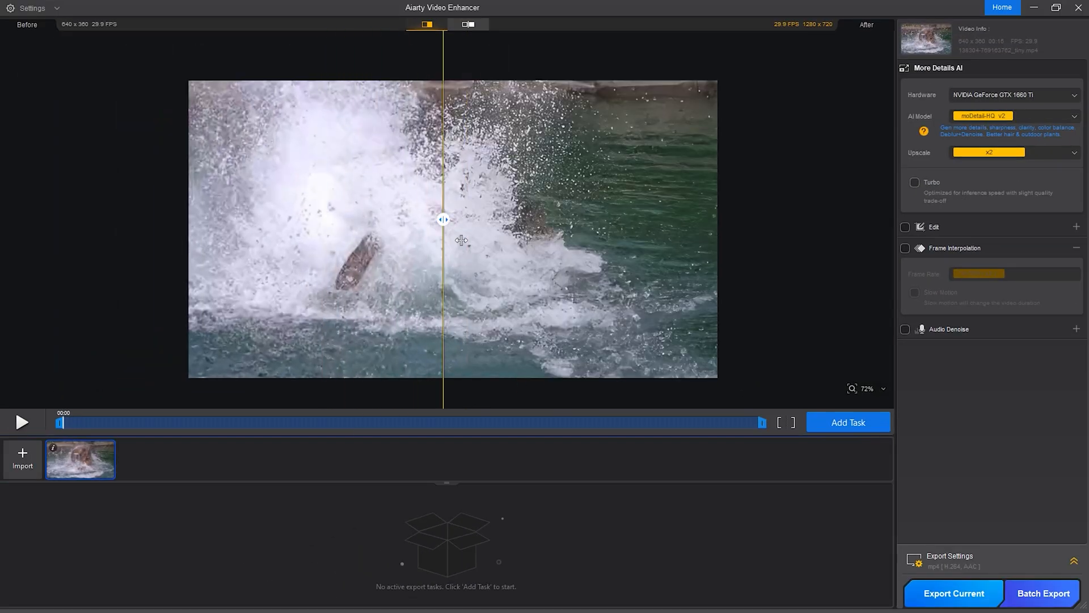
click(882, 388)
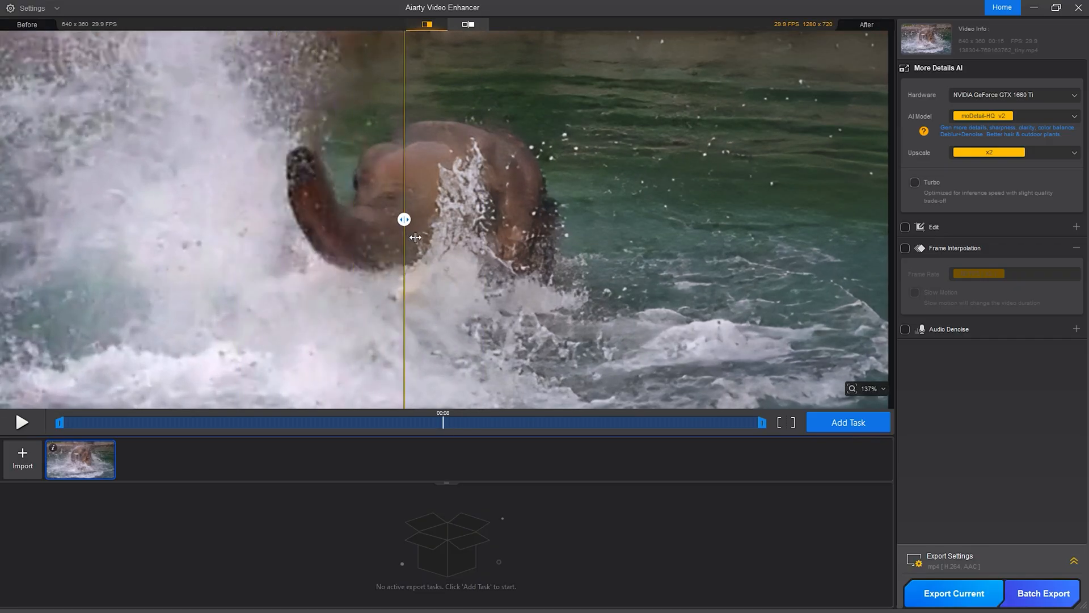
drag(403, 219, 396, 220)
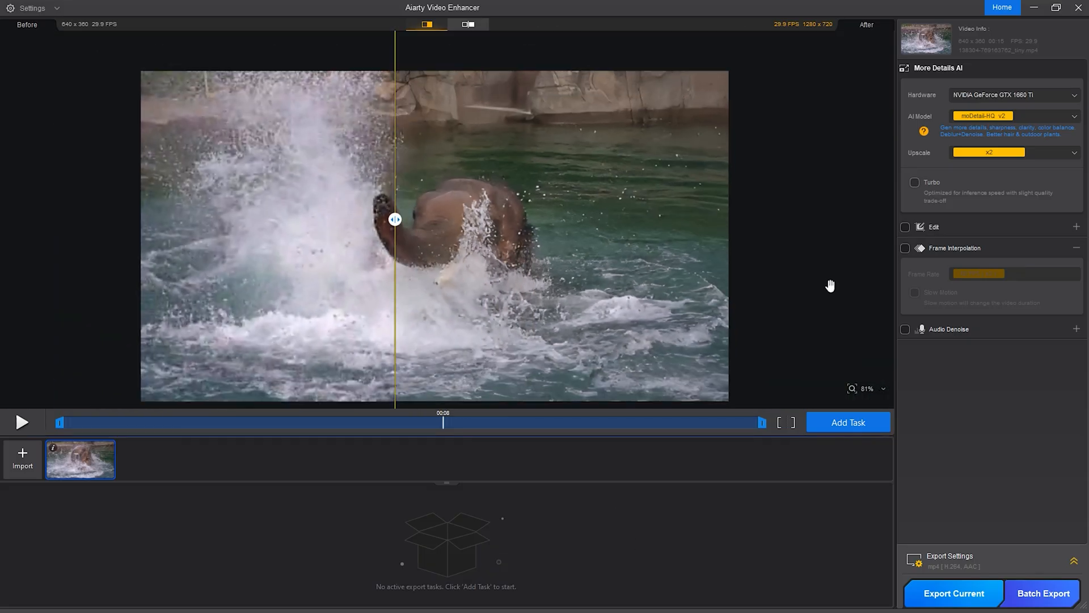
mouse_move(826, 139)
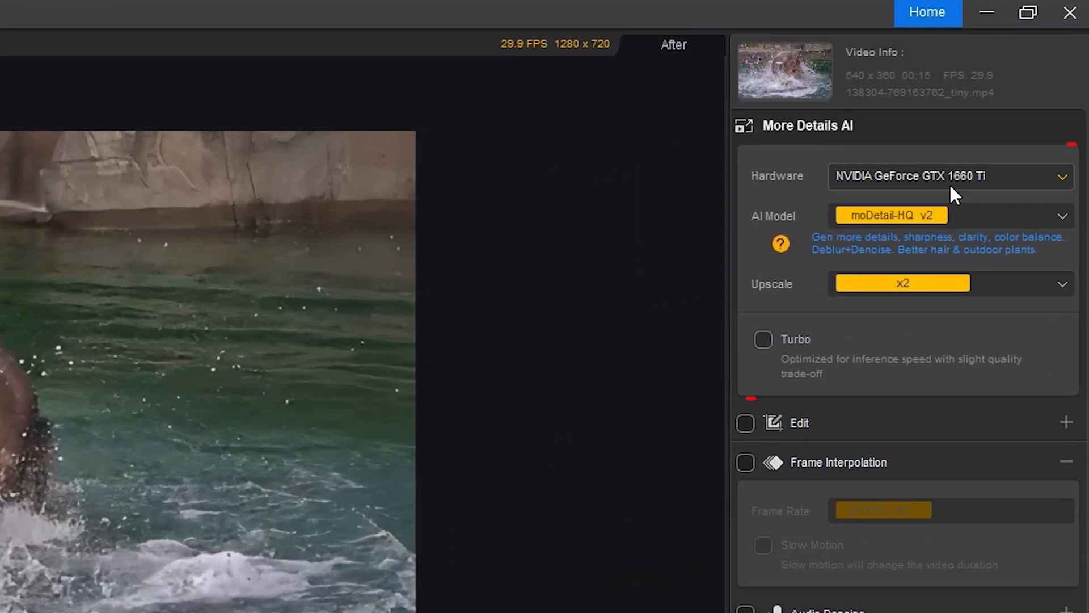
Keep the NVIDIA GTX 1660 Ti as hardware and list the AI models.
click(1060, 175)
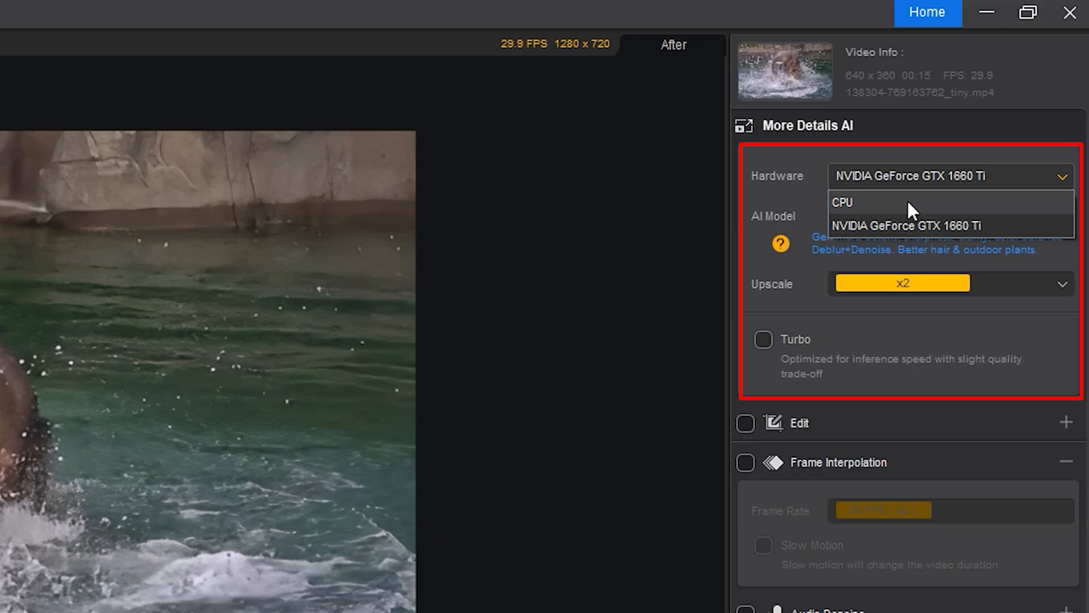
mouse_move(1021, 181)
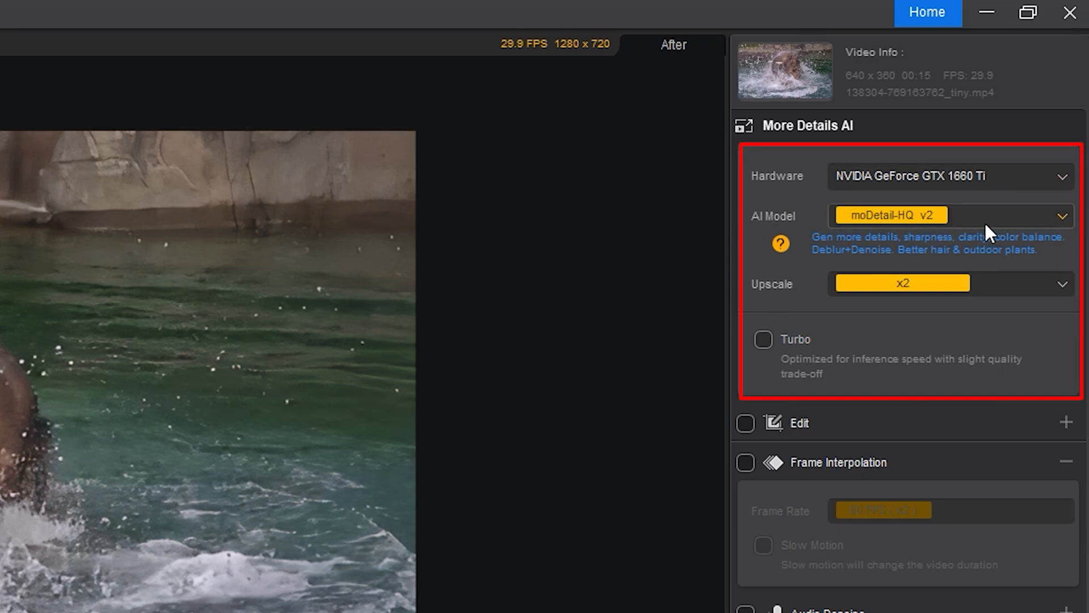
click(1061, 216)
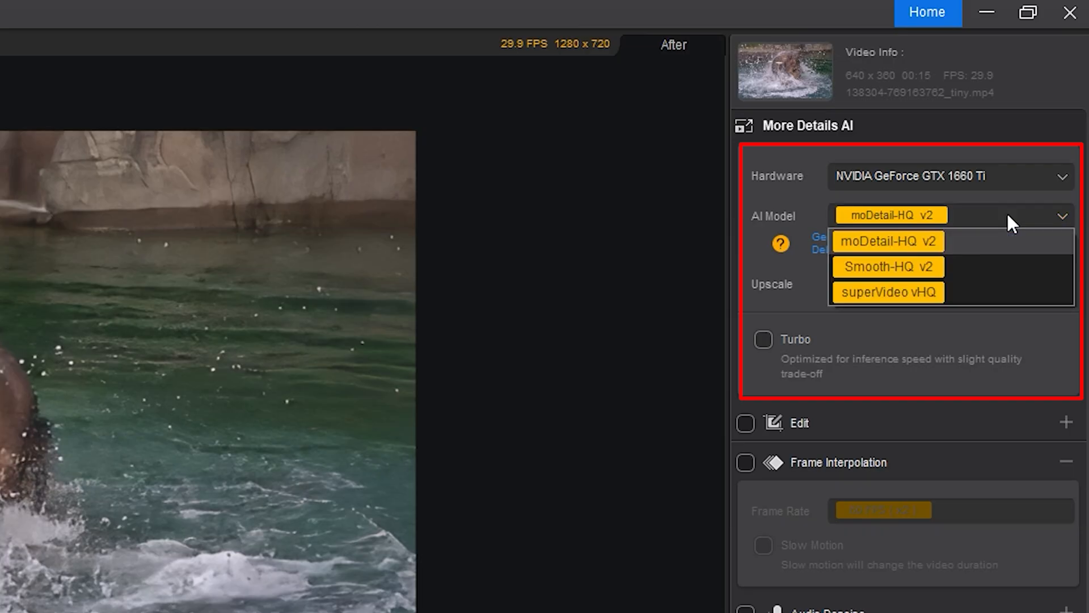
mouse_move(949, 271)
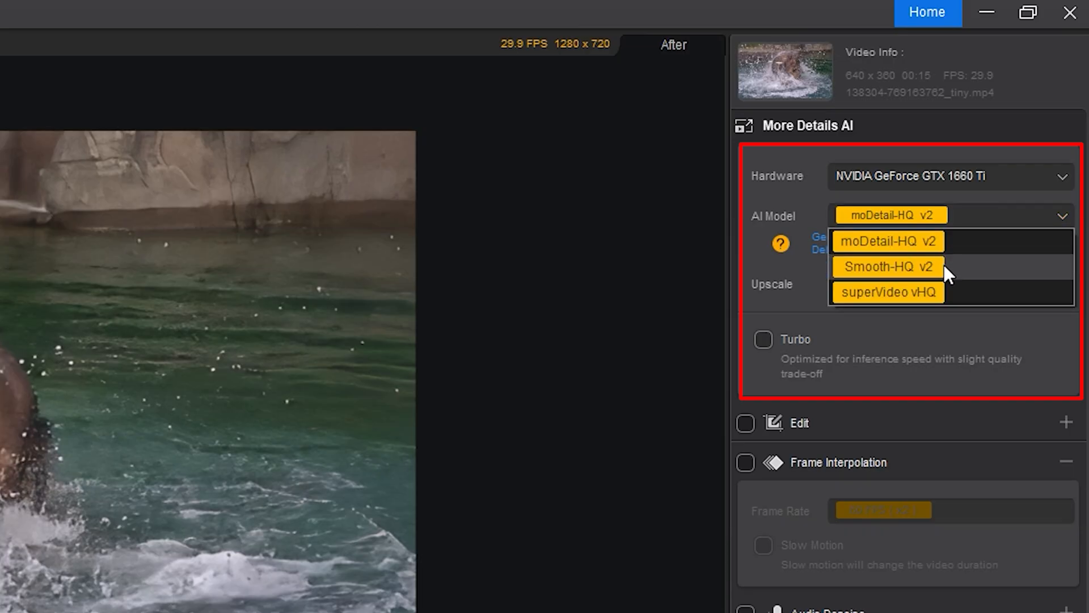
mouse_move(950, 310)
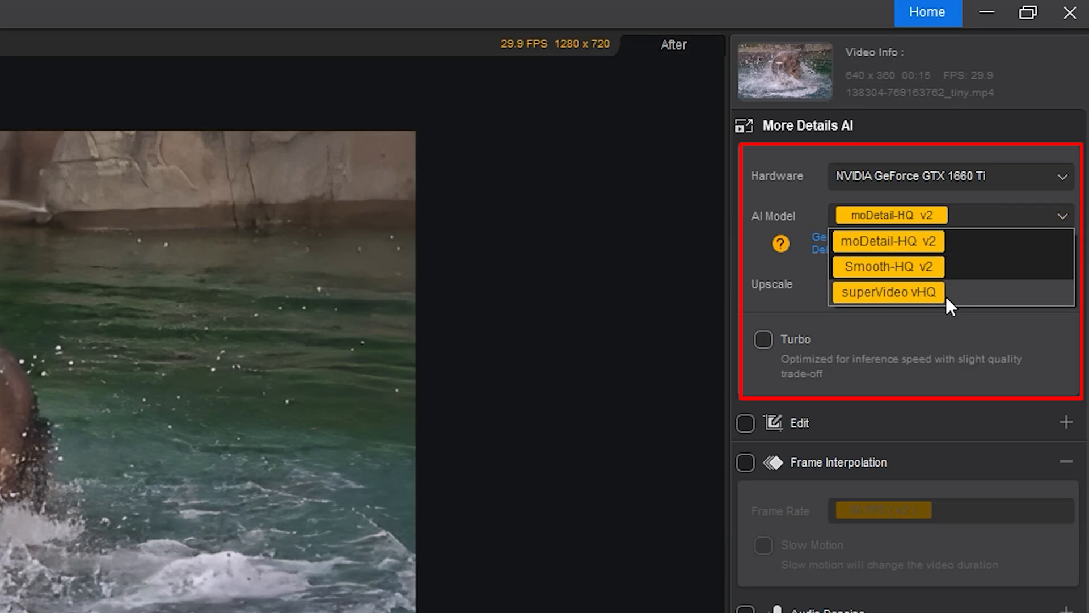
mouse_move(943, 257)
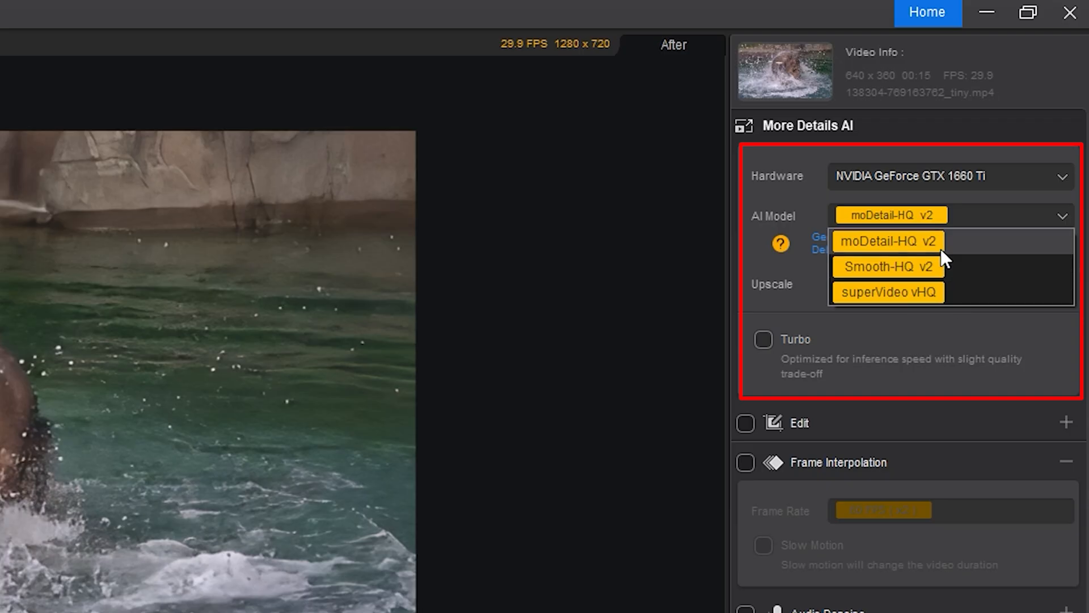
mouse_move(942, 266)
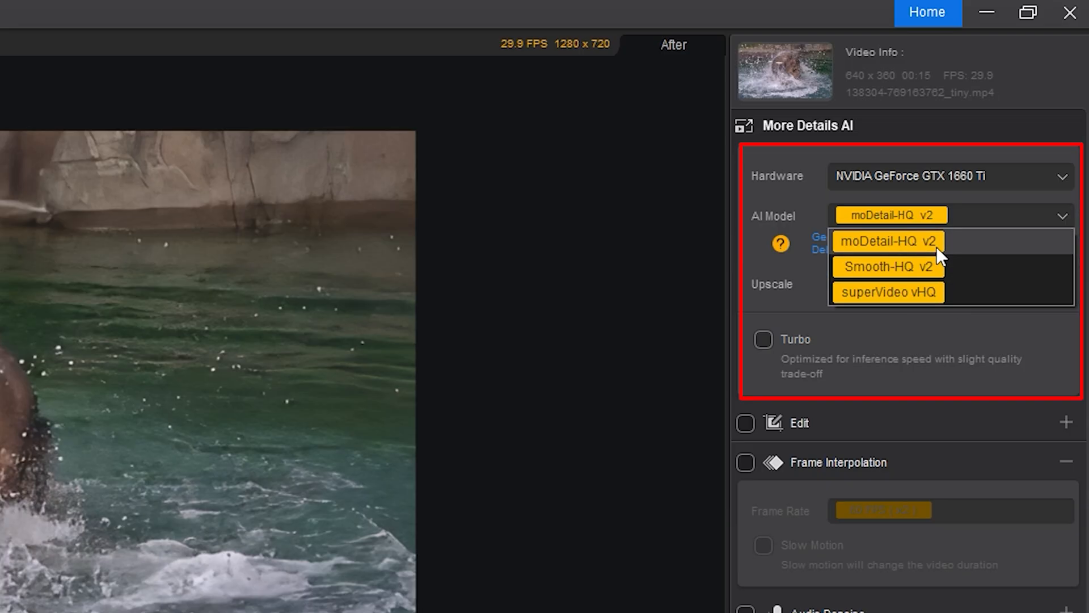
Switch to Smooth-HQ v2, upscale to 4K UHD (3840 x 2160), and enable Turbo.
click(886, 266)
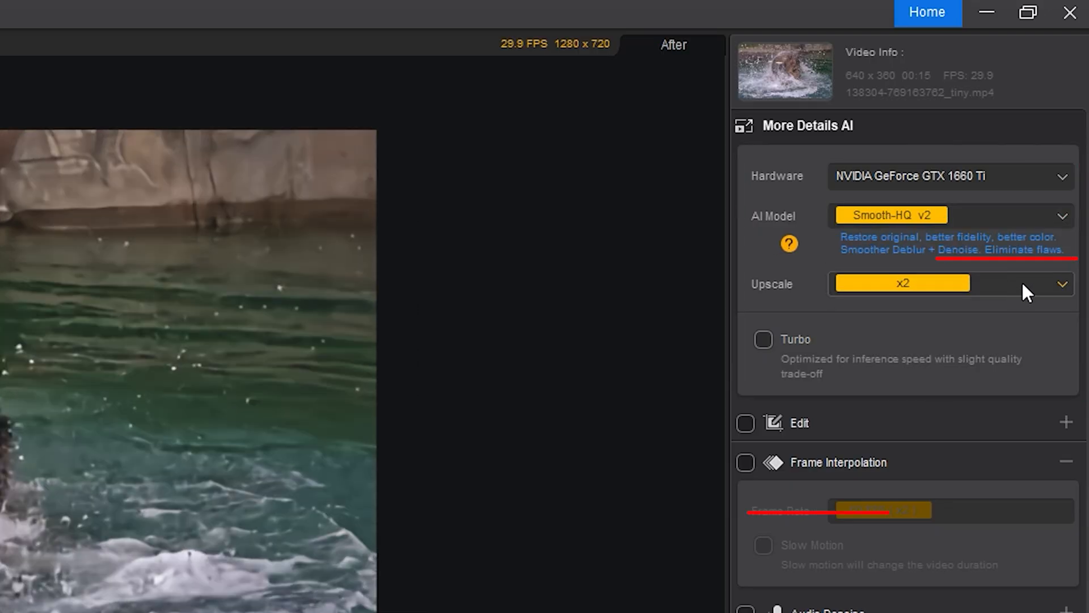
click(1060, 284)
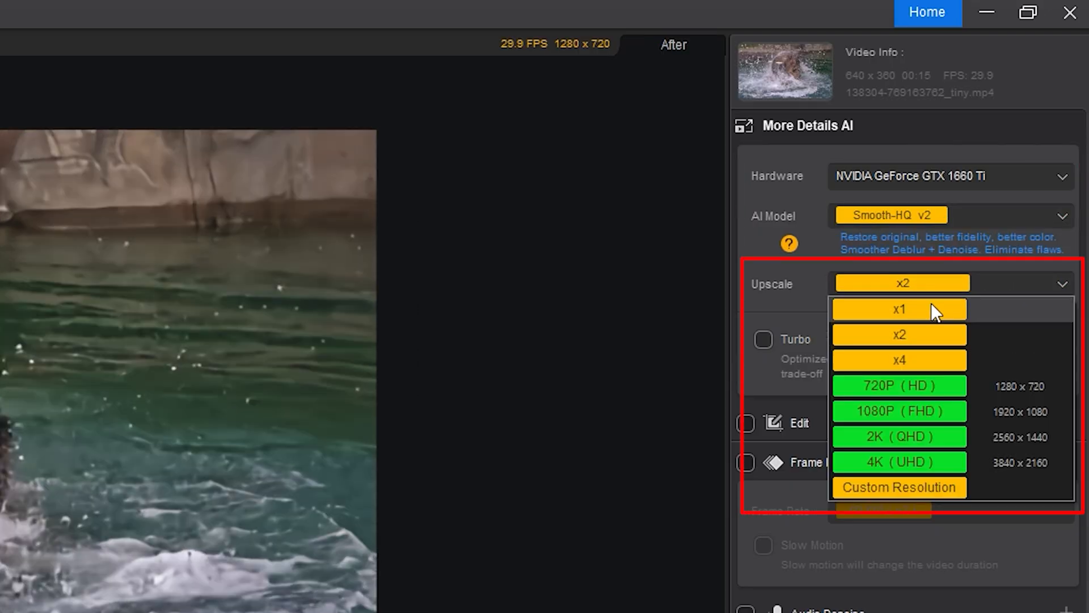
mouse_move(925, 322)
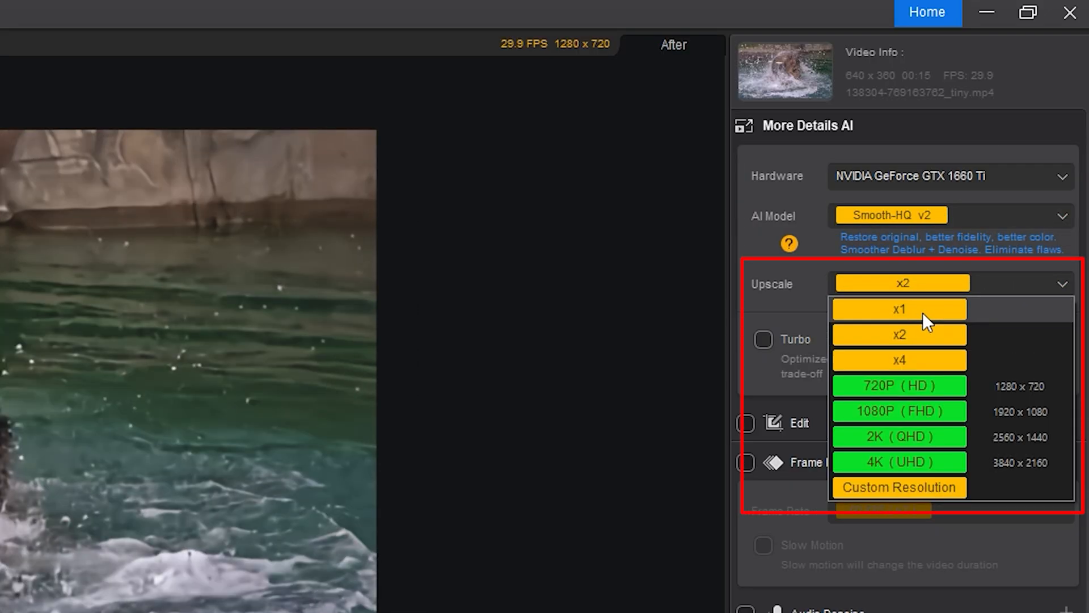
mouse_move(924, 348)
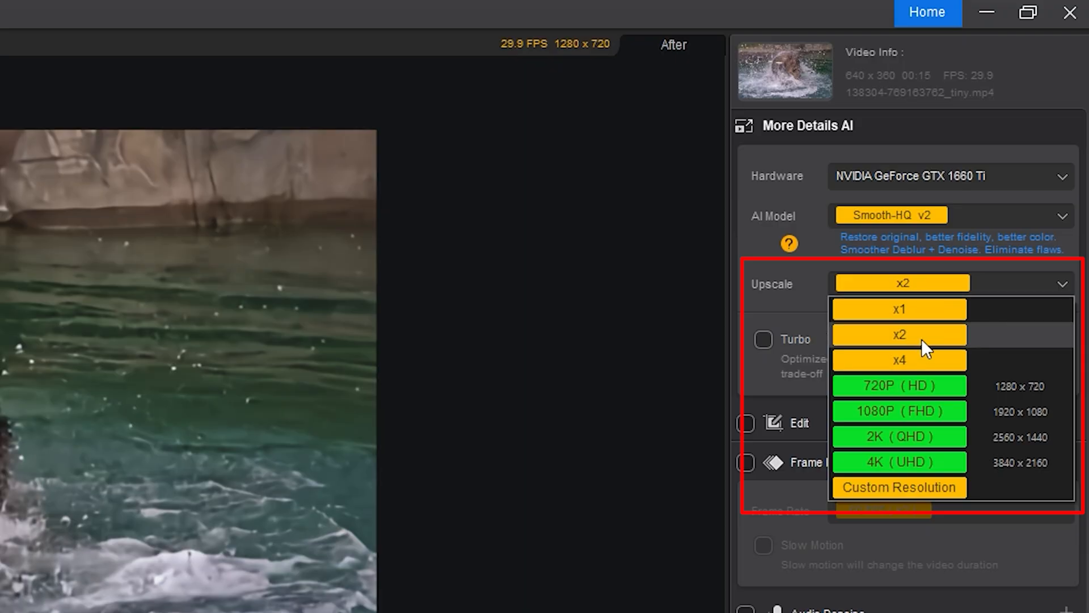
click(899, 386)
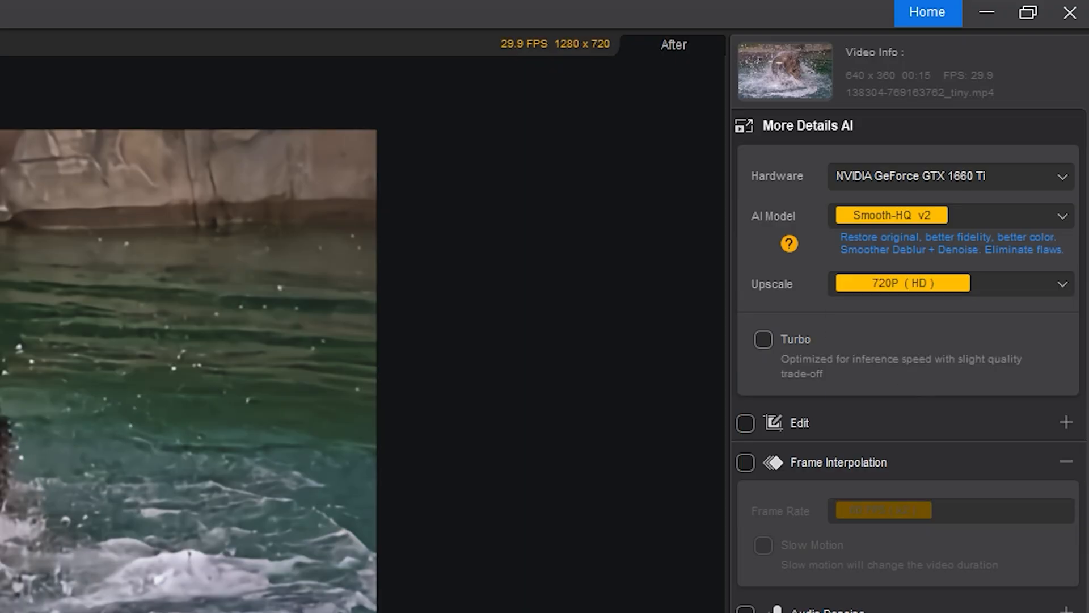
mouse_move(44, 429)
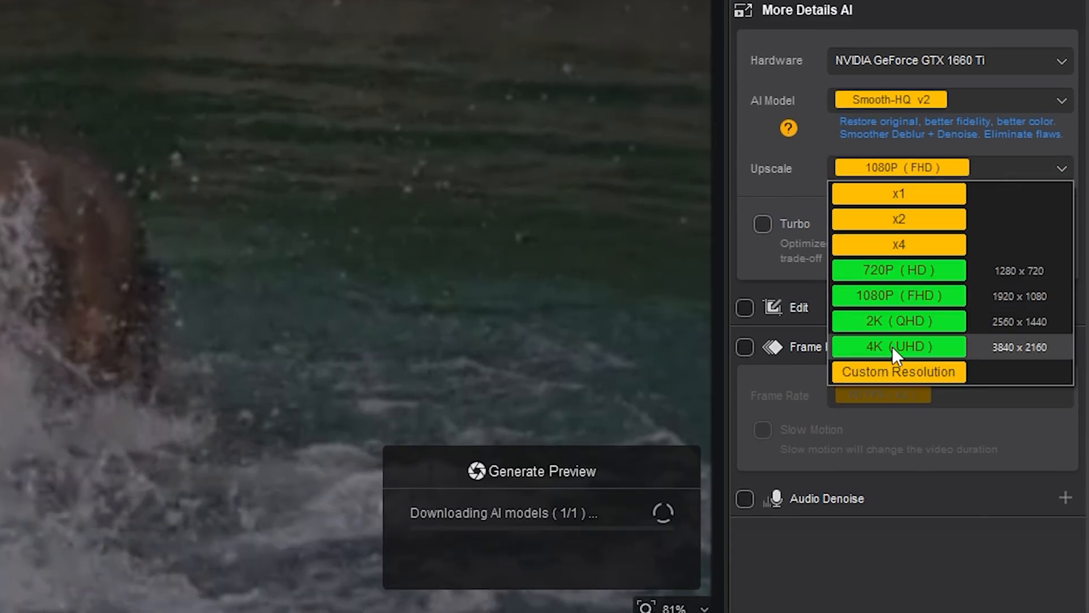
click(897, 346)
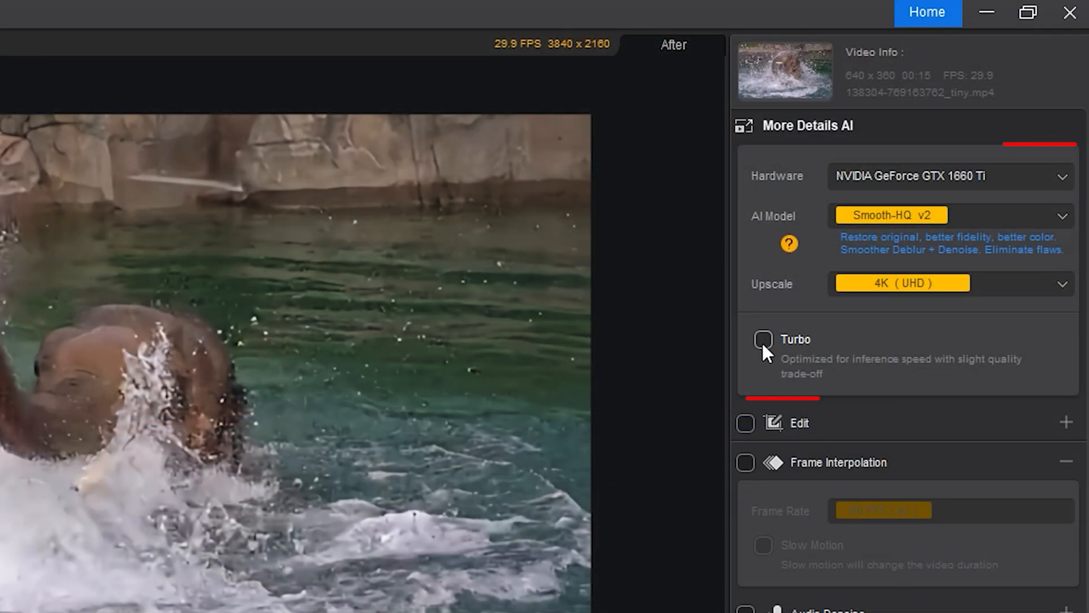
click(763, 340)
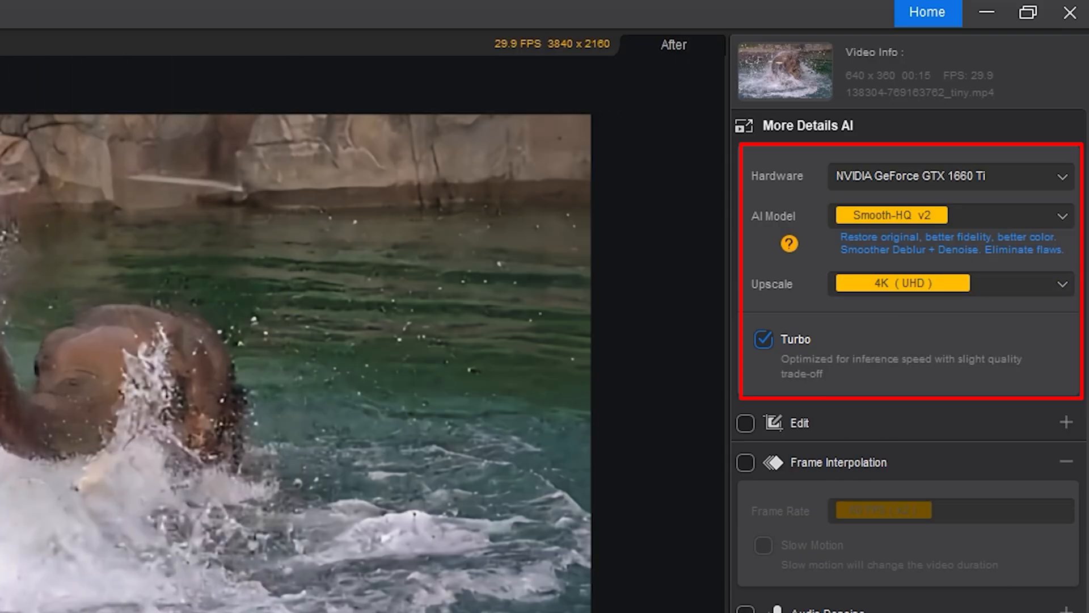
mouse_move(847, 339)
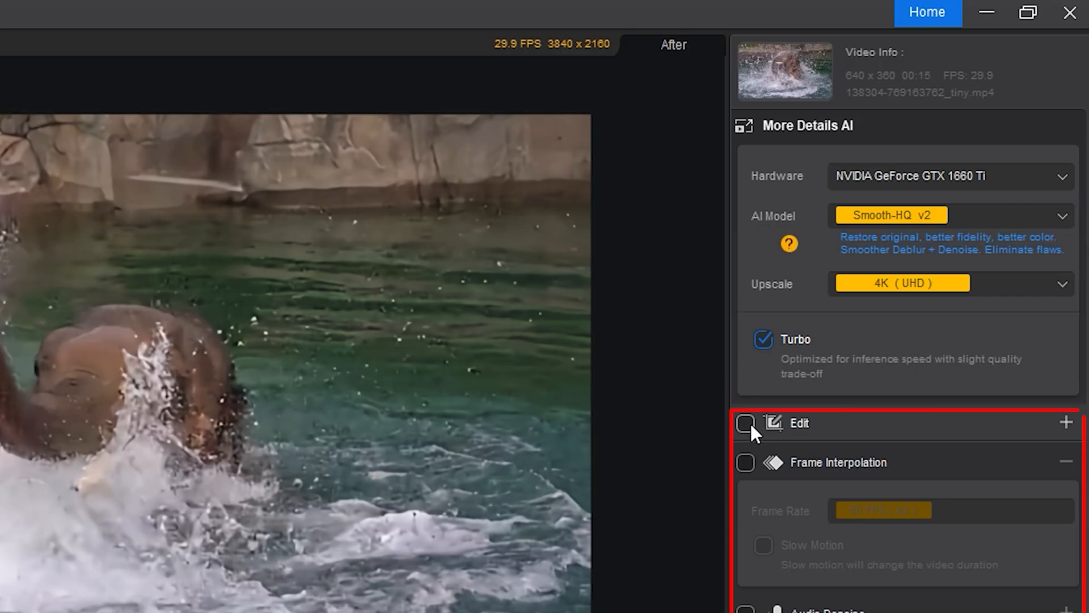
Enable Edit, review Rotate & Flip and Crop, and confirm Force Deinterlace is checked.
click(745, 423)
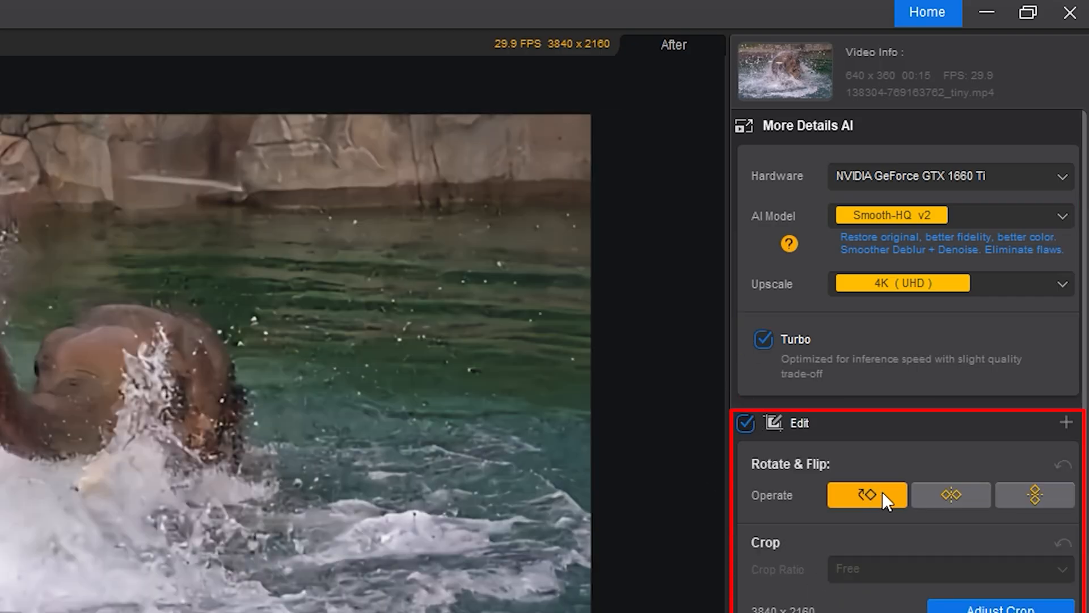
click(950, 494)
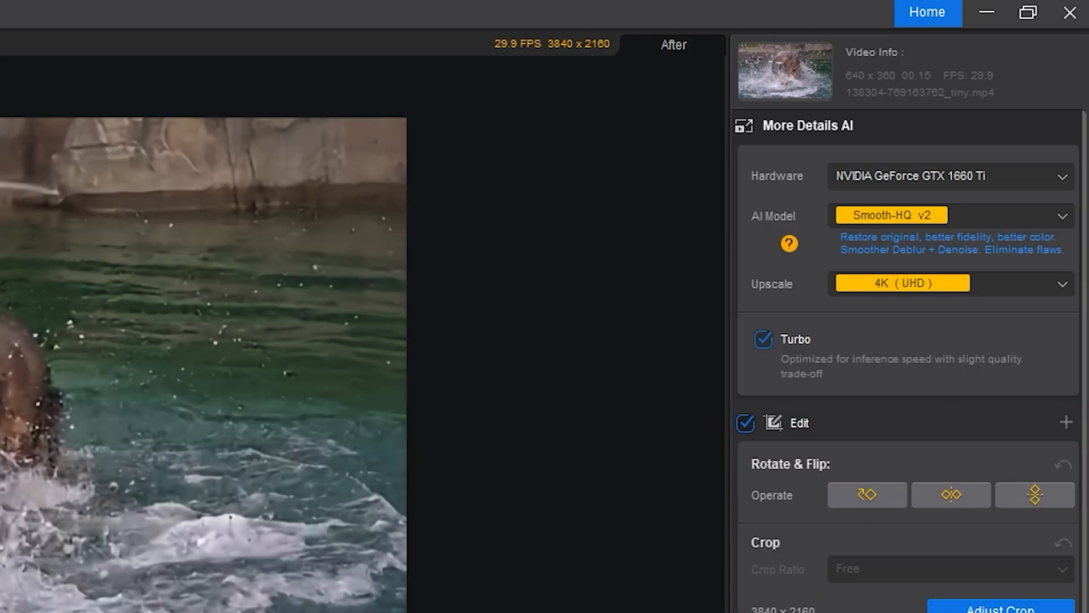
scroll(down, 3)
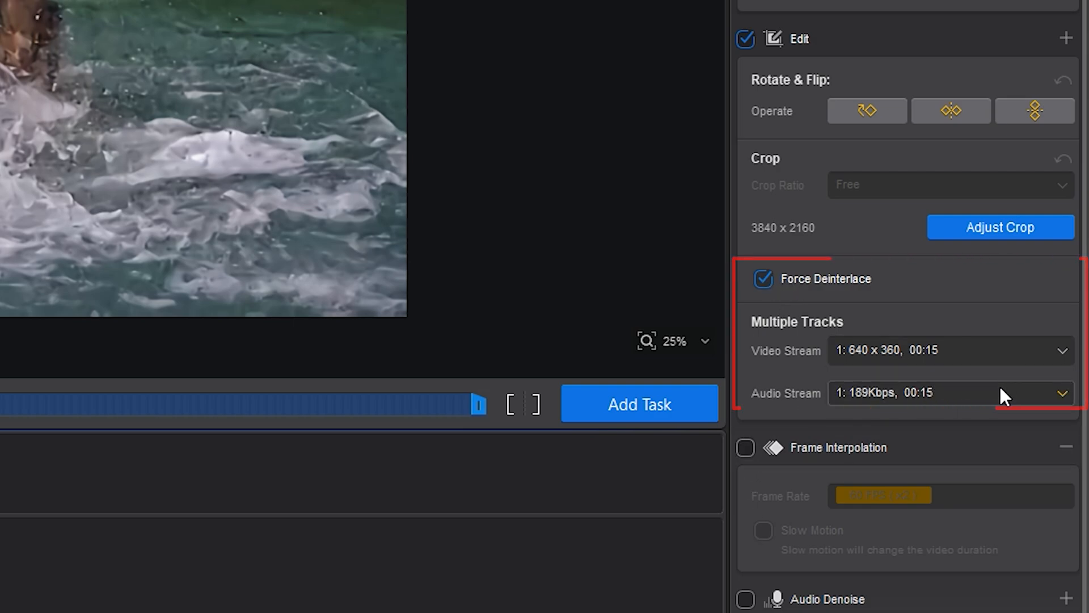
Enable Frame Interpolation at 60 FPS (x2) with 1/2 SM slow motion.
click(745, 448)
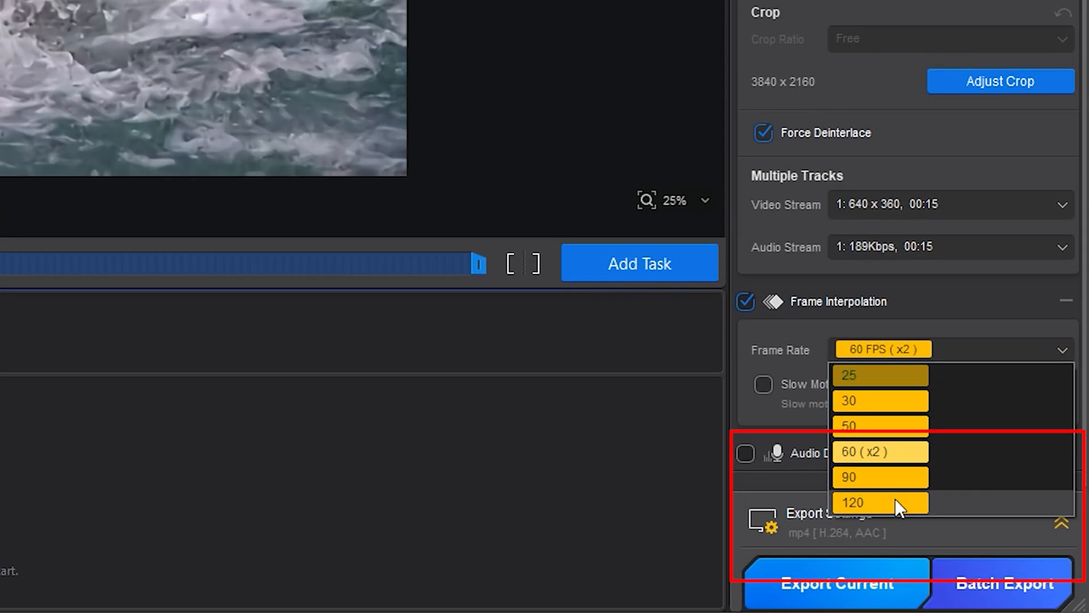
mouse_move(924, 417)
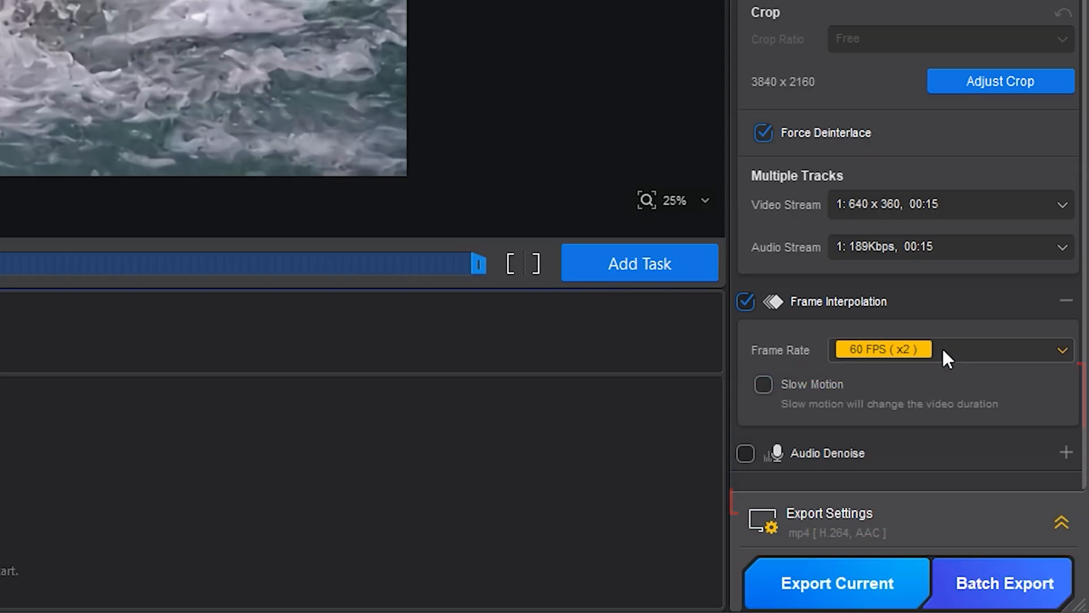
click(762, 384)
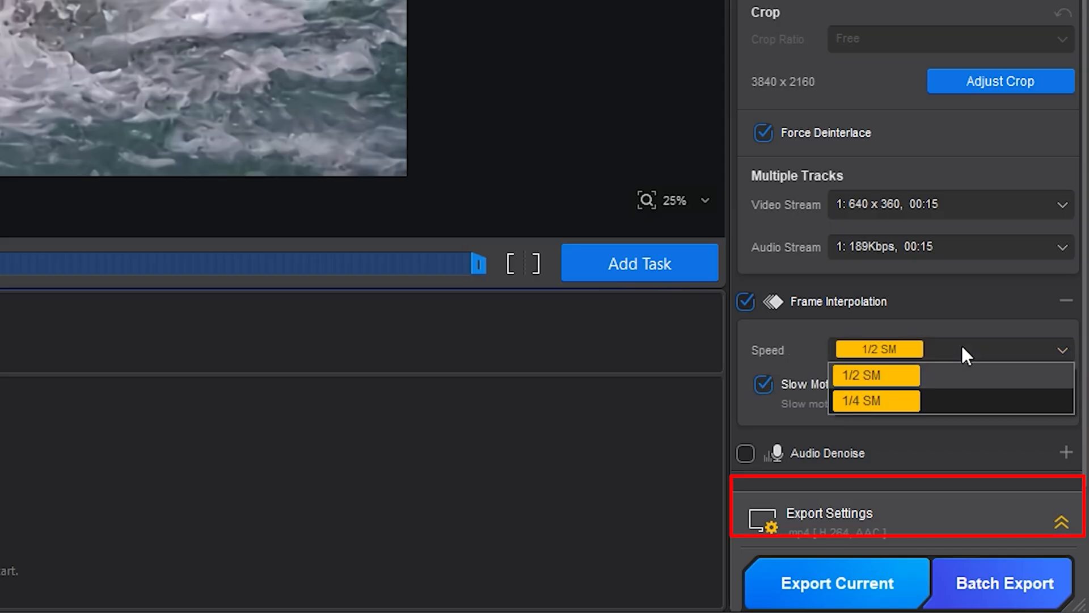
click(875, 375)
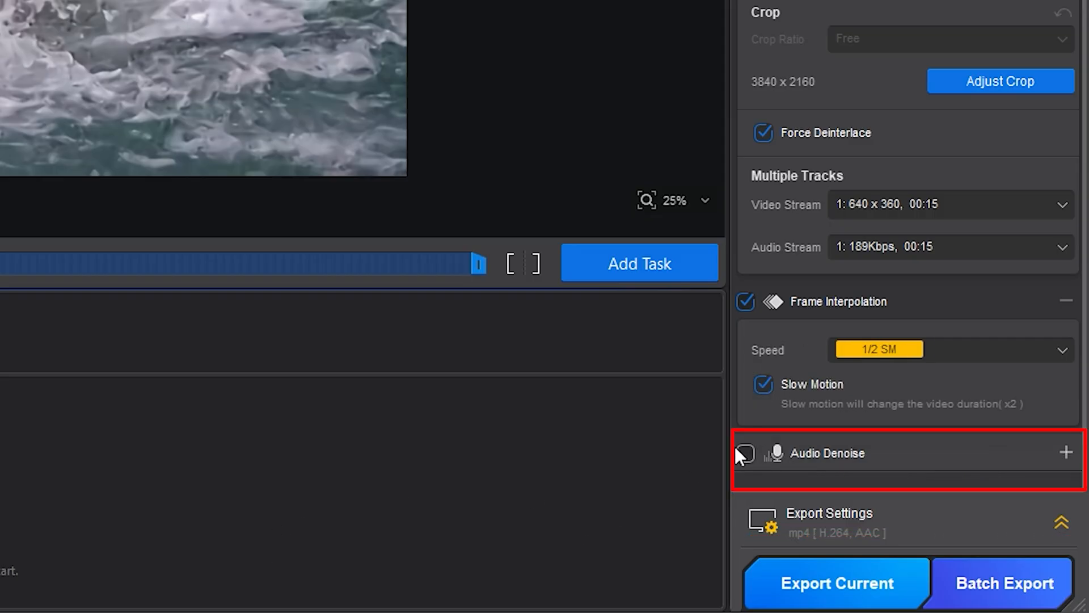
Enable Audio Denoise with the VoiceFilter v3.0 model.
click(744, 452)
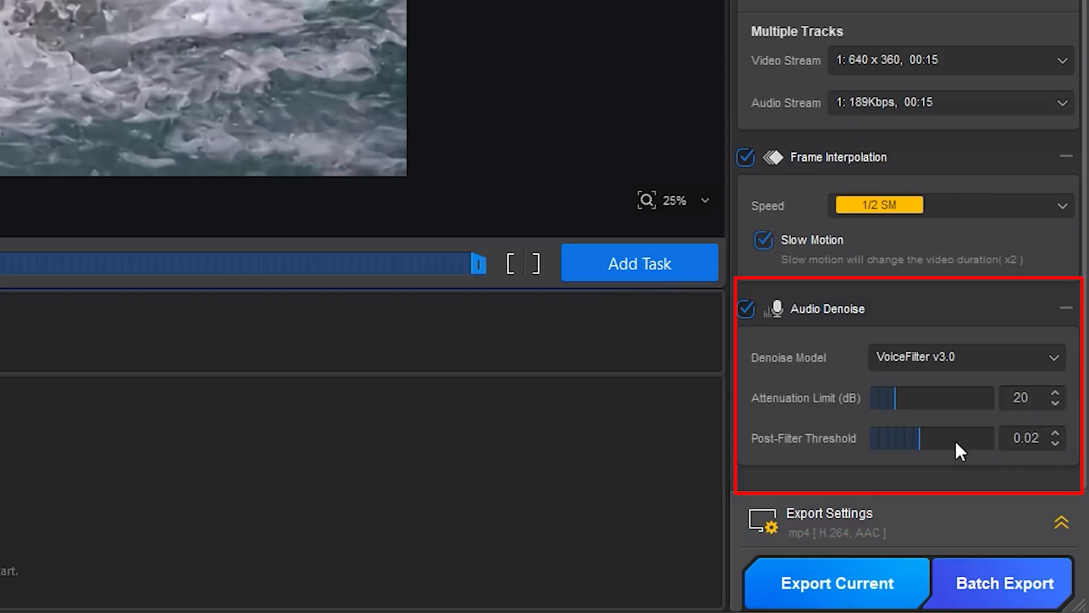
click(964, 356)
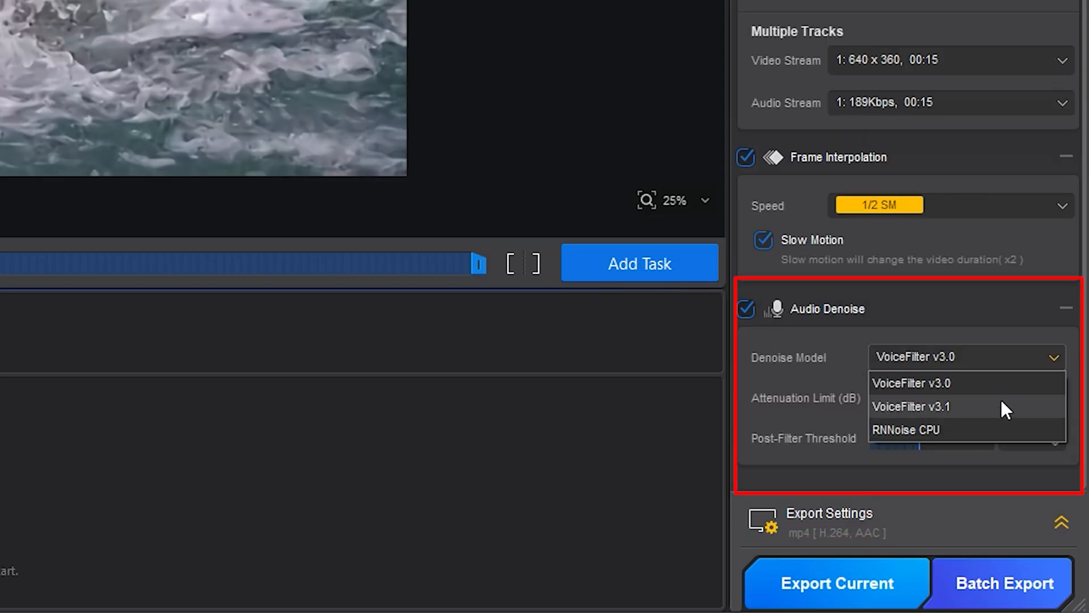
click(911, 383)
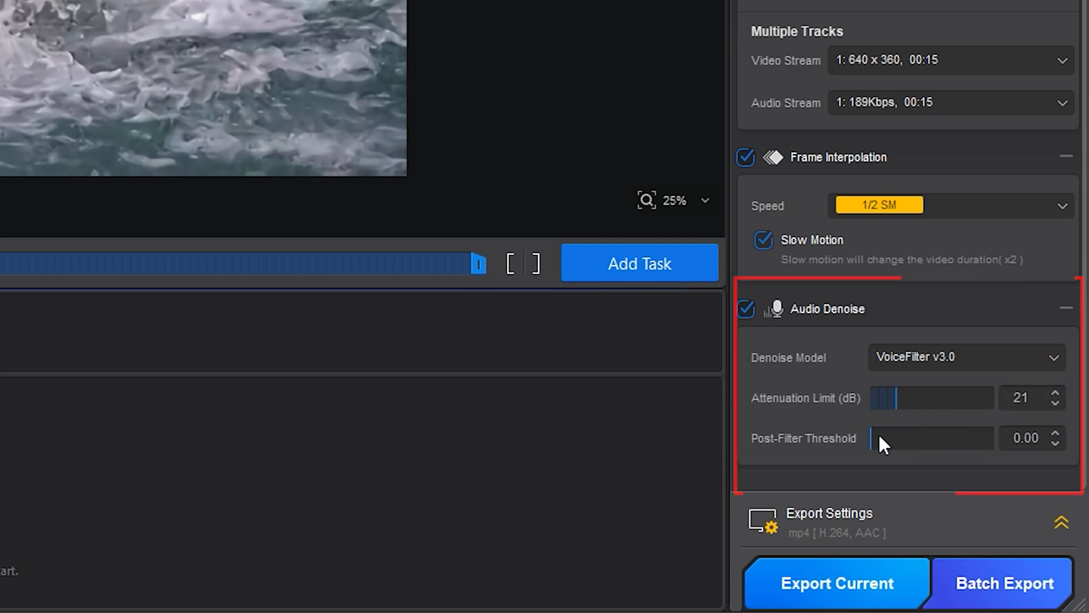
Keep the export format as mp4 with H.264 video and AAC audio.
click(1062, 522)
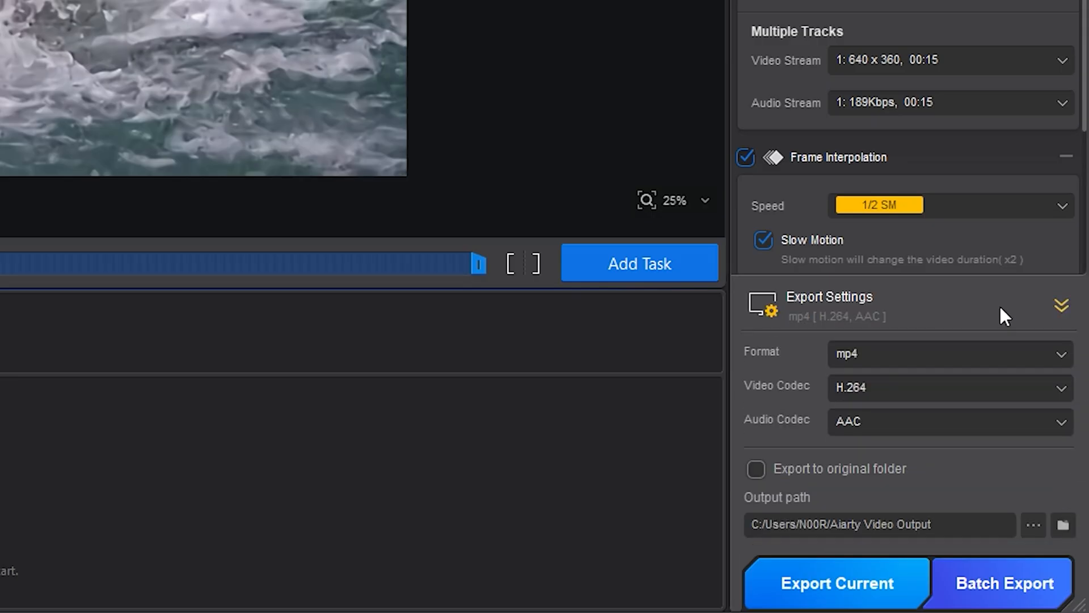
click(944, 354)
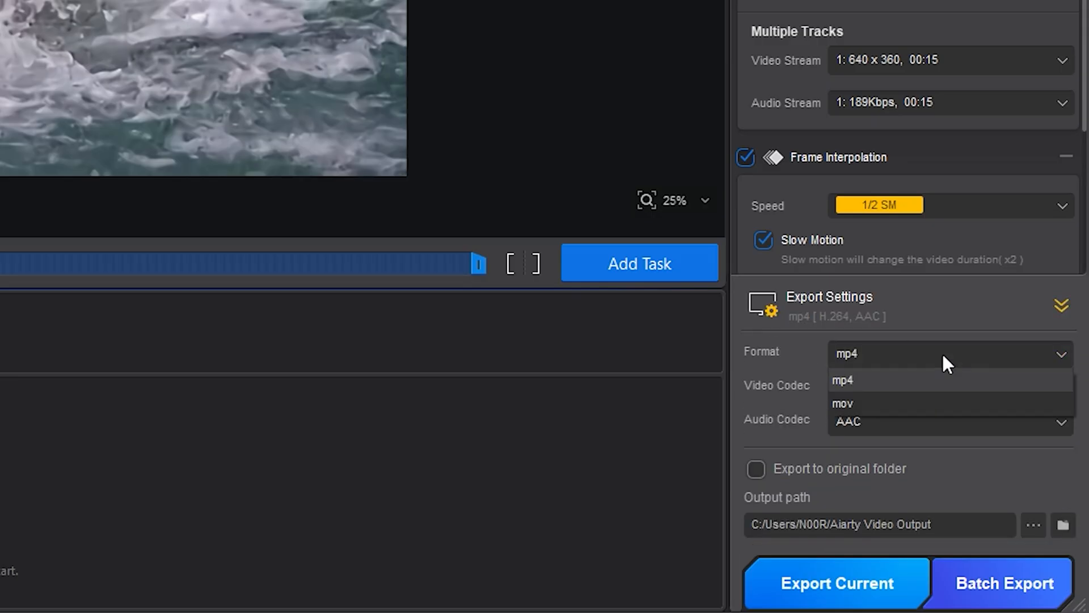
click(842, 381)
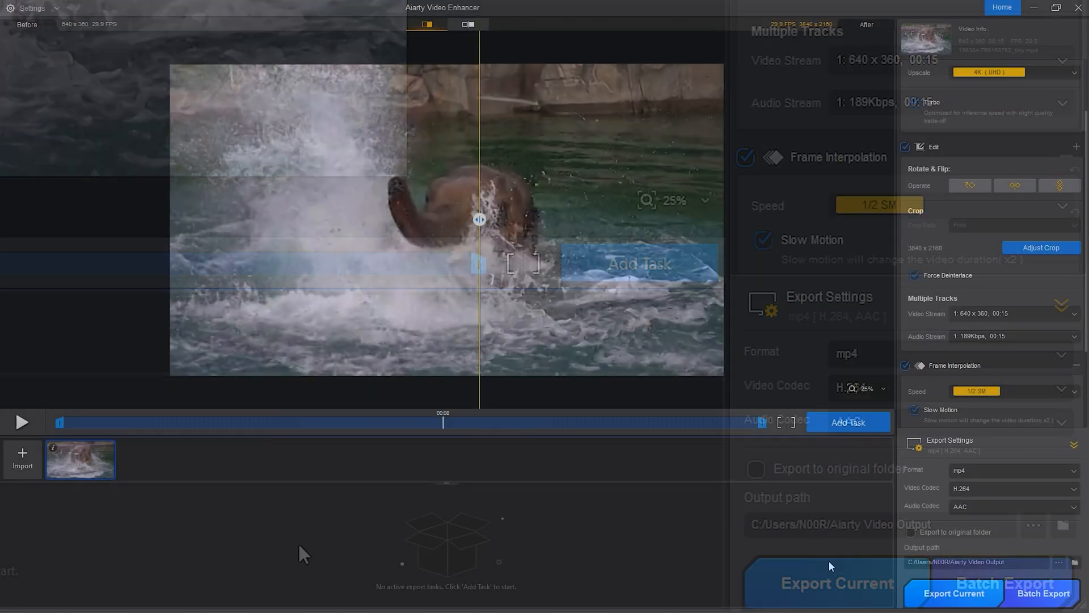
Export the current 4K elephant clip as an MP4 task.
click(953, 592)
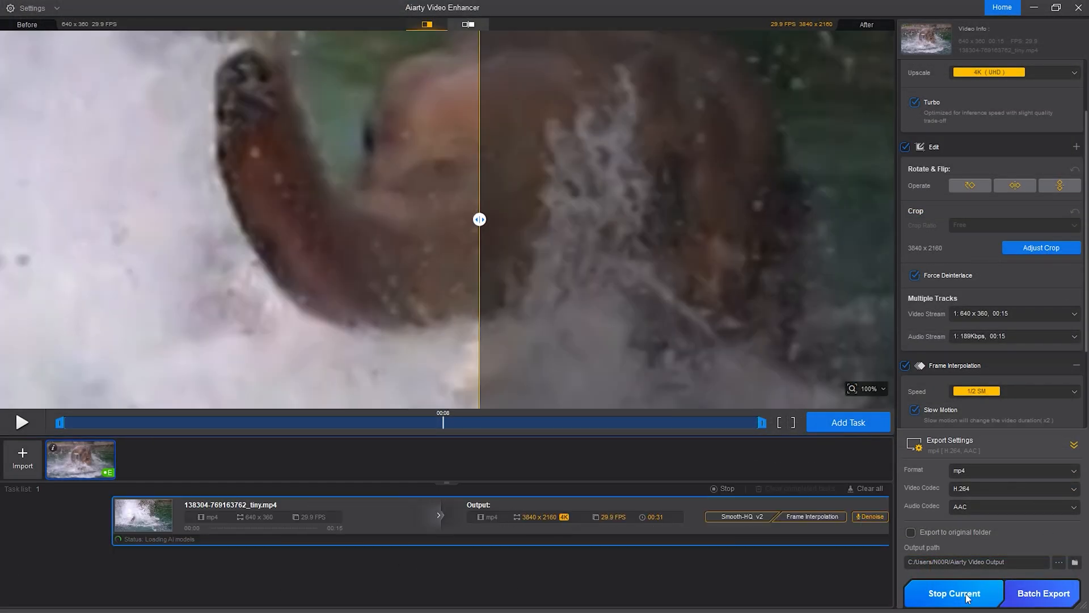
click(953, 593)
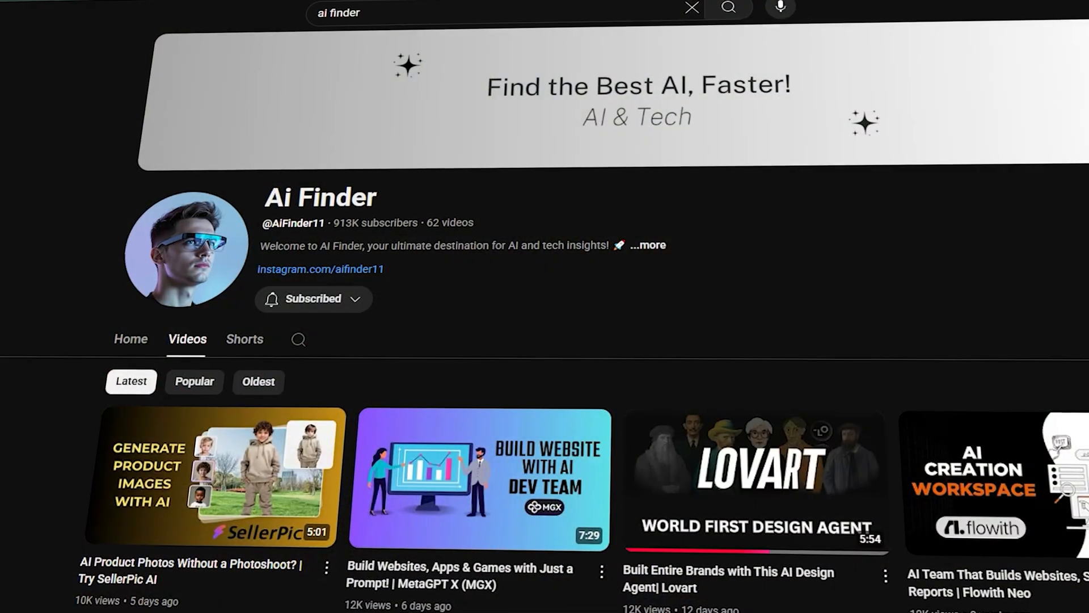
scroll(down, 3)
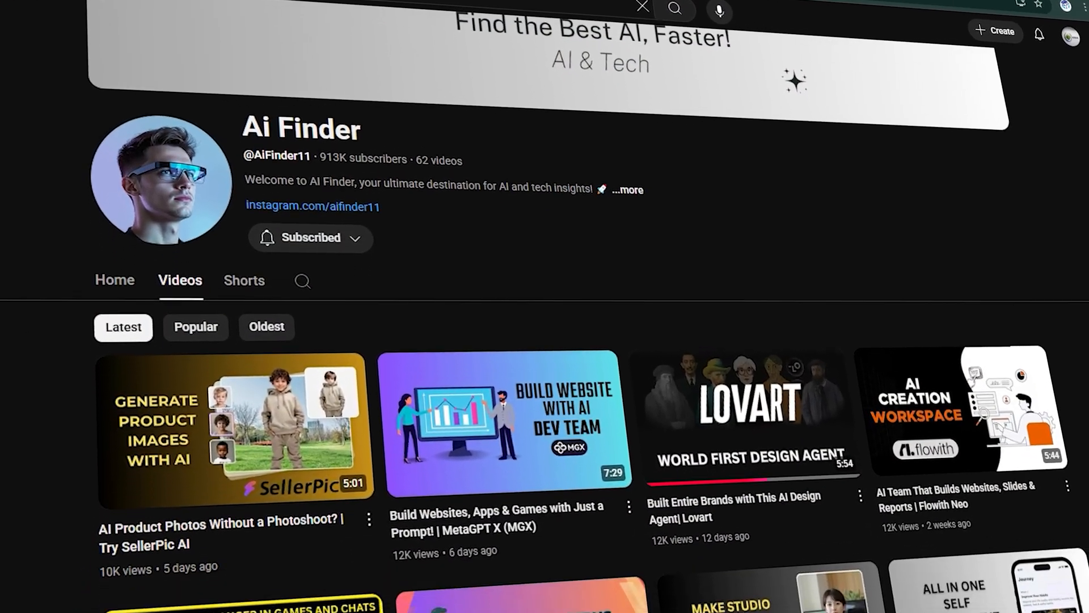
scroll(down, 3)
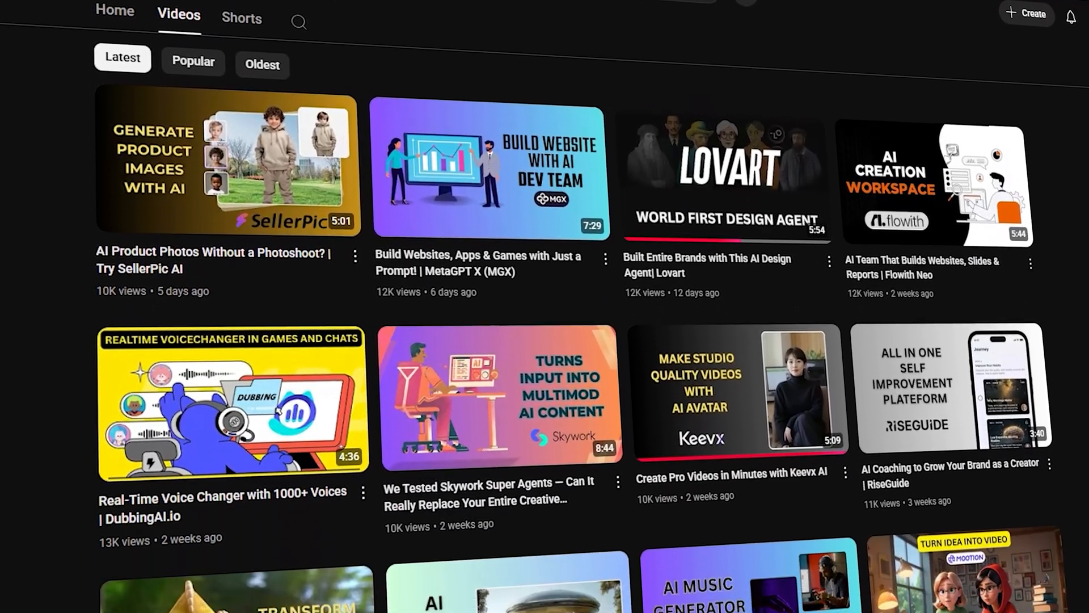
scroll(down, 3)
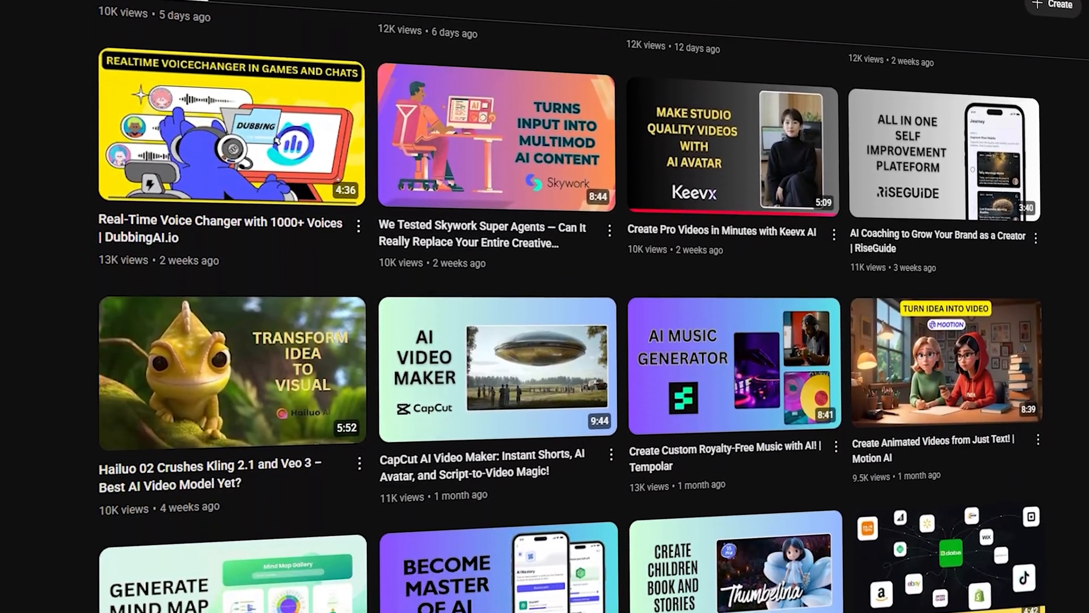
scroll(down, 3)
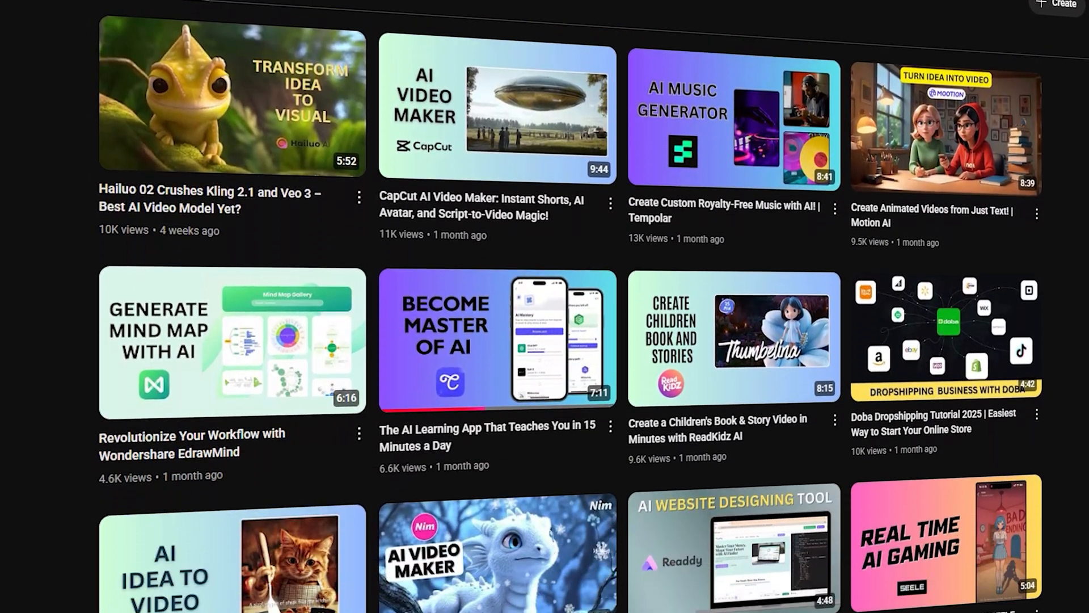
scroll(down, 3)
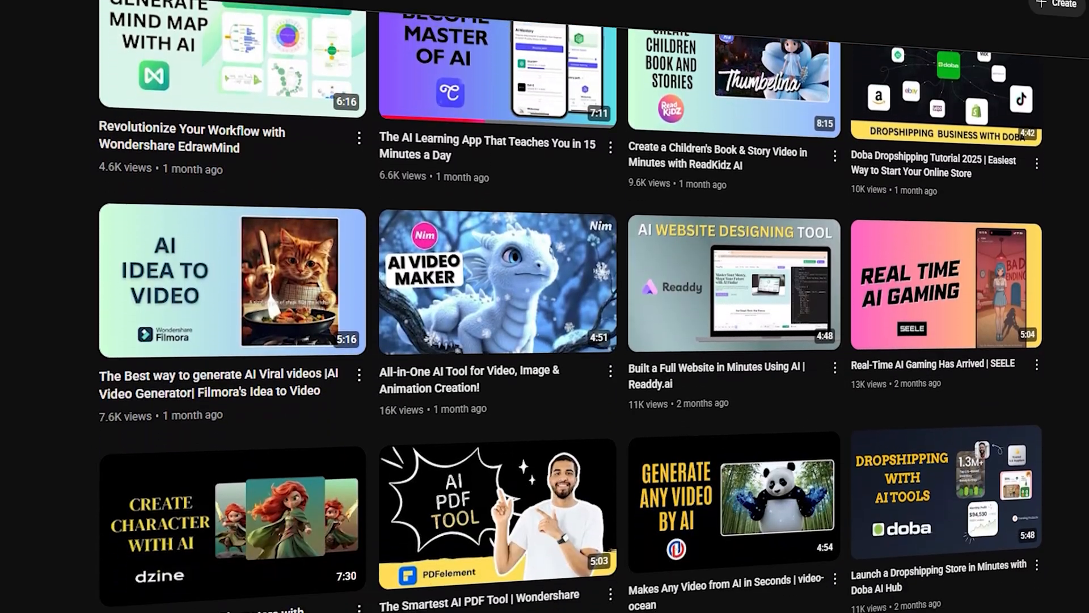